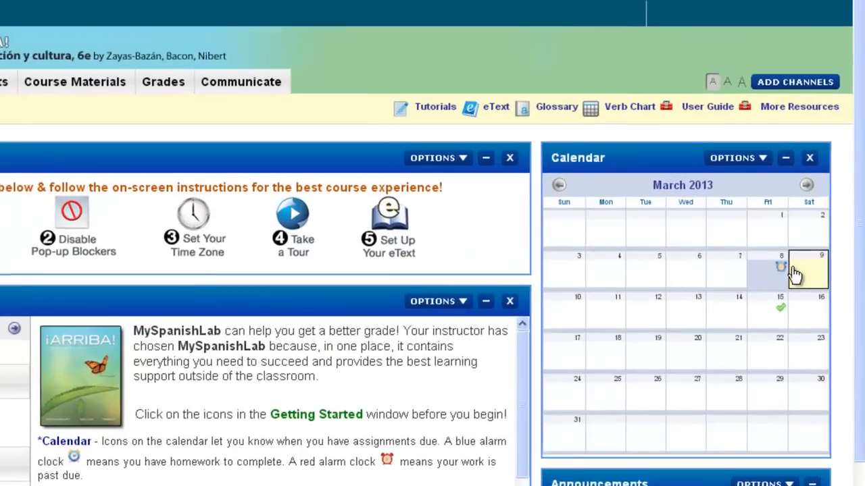
Show the March 8, 2013 assignment list from the Today's View calendar.
scroll(down, 3)
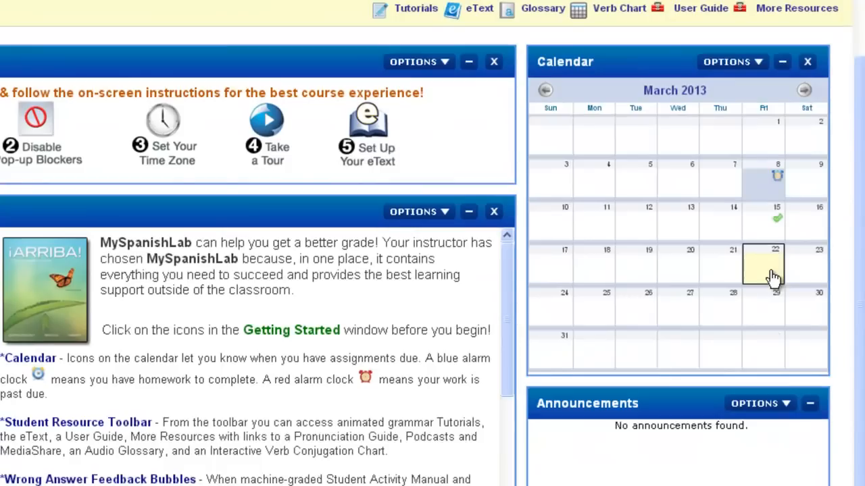
click(775, 264)
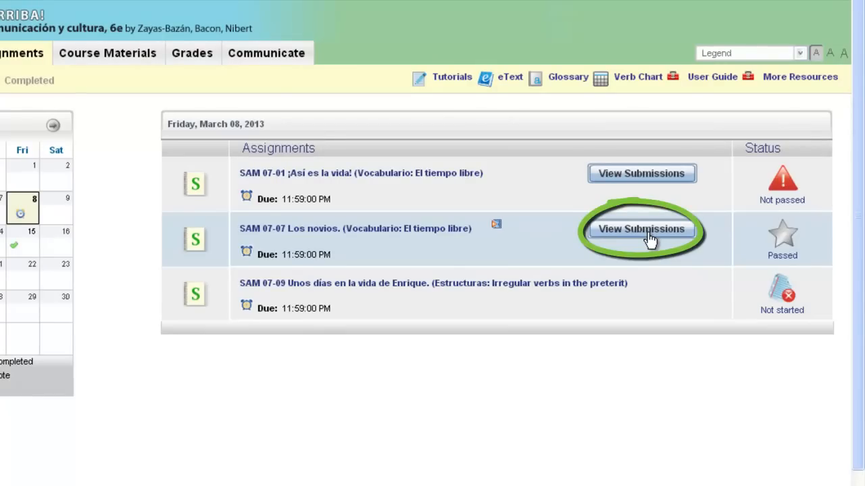
mouse_move(662, 182)
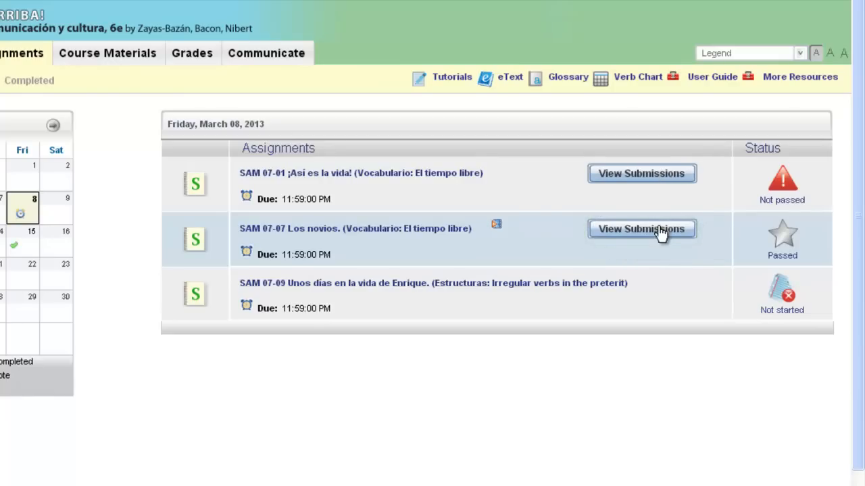
mouse_move(665, 199)
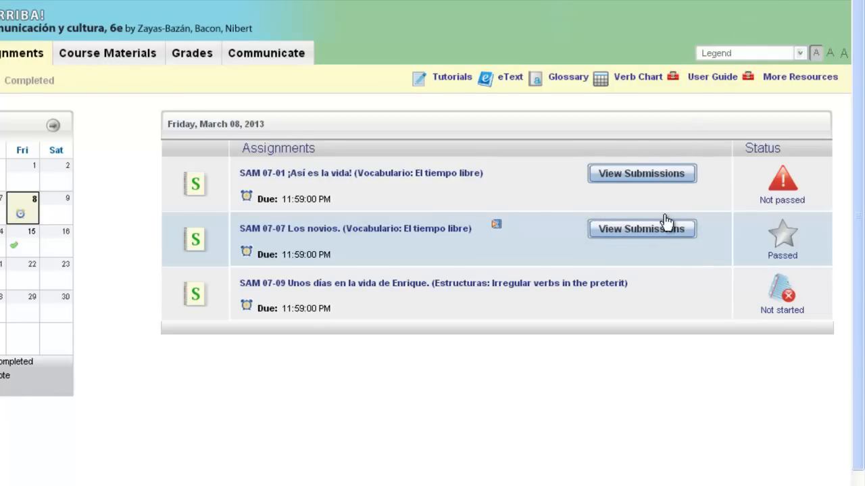
View the SAM 07-07 Los novios submissions and display the 3:05:11 PM attempt's graded answers.
click(641, 229)
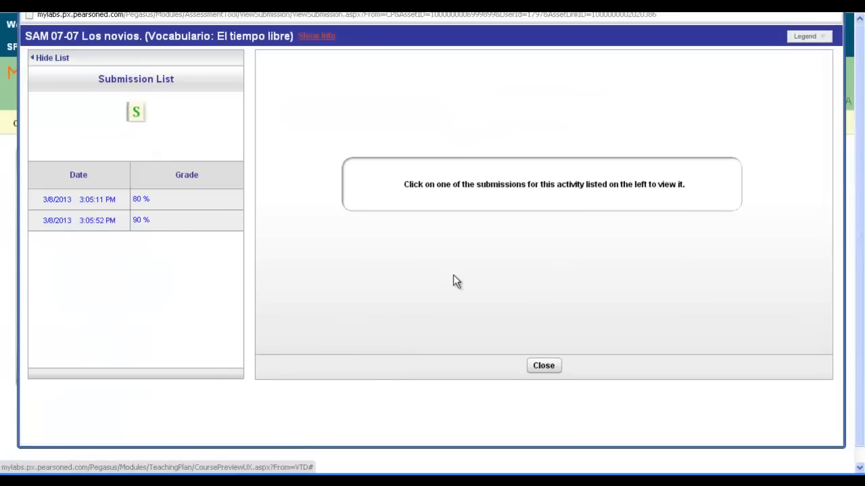
mouse_move(189, 264)
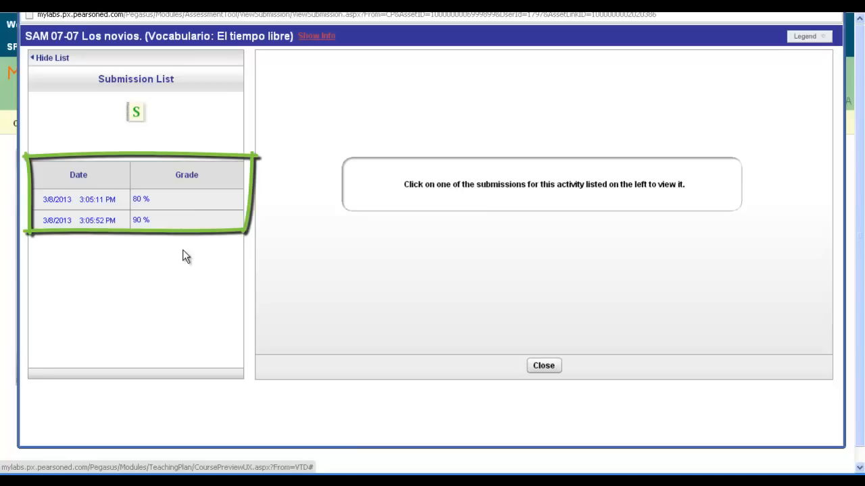
mouse_move(193, 253)
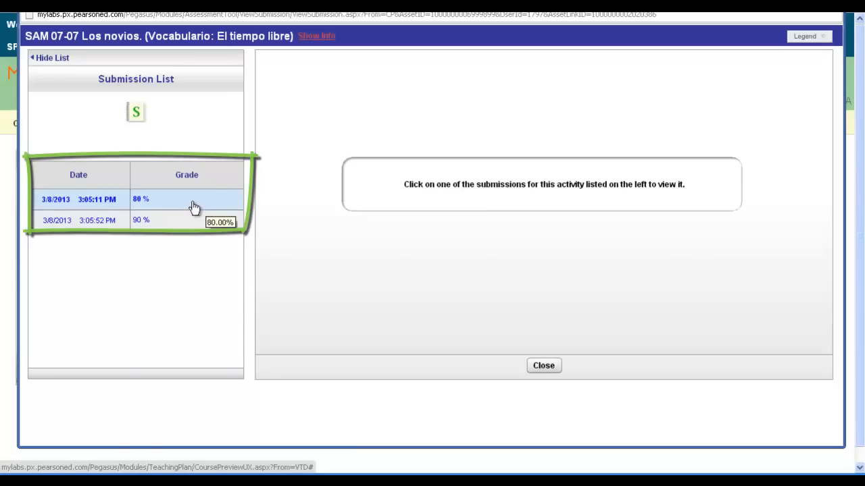
click(79, 200)
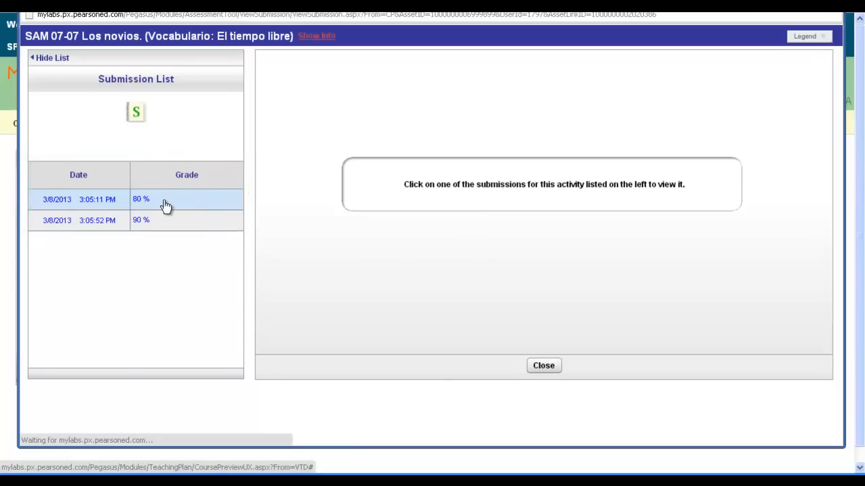
click(78, 200)
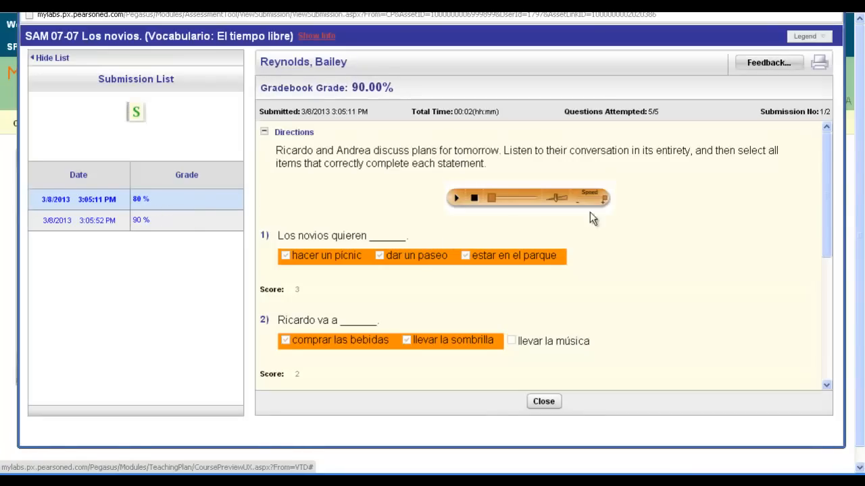
mouse_move(679, 208)
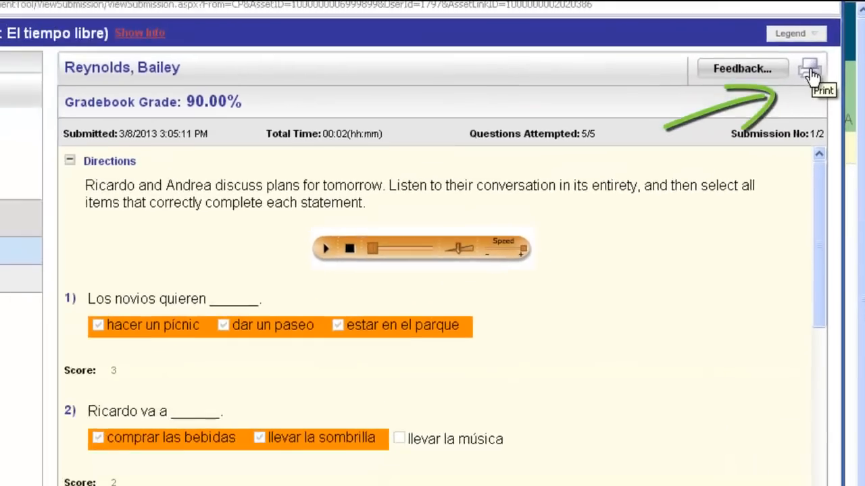
Export the graded Los novios attempt as a Not editable (.PDF) file for printing.
click(810, 68)
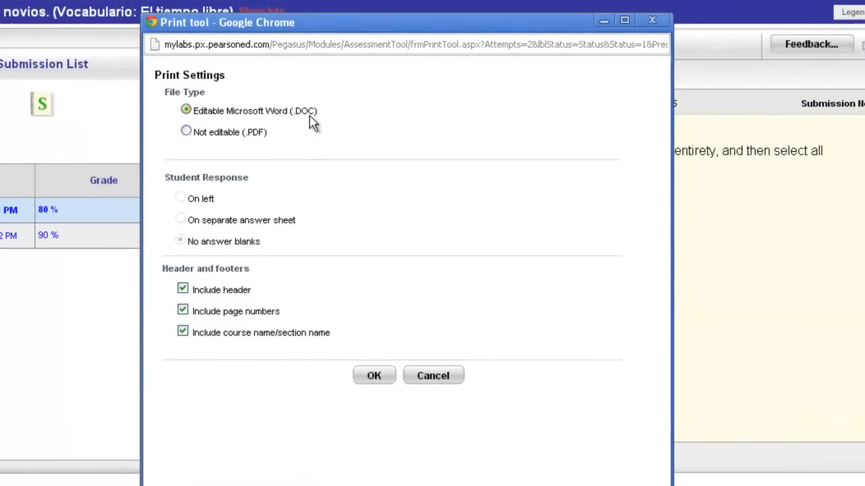
mouse_move(229, 146)
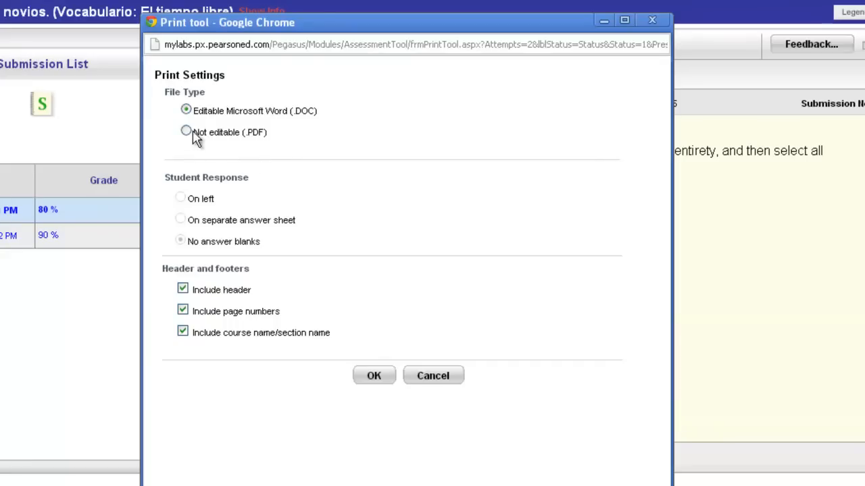
click(187, 133)
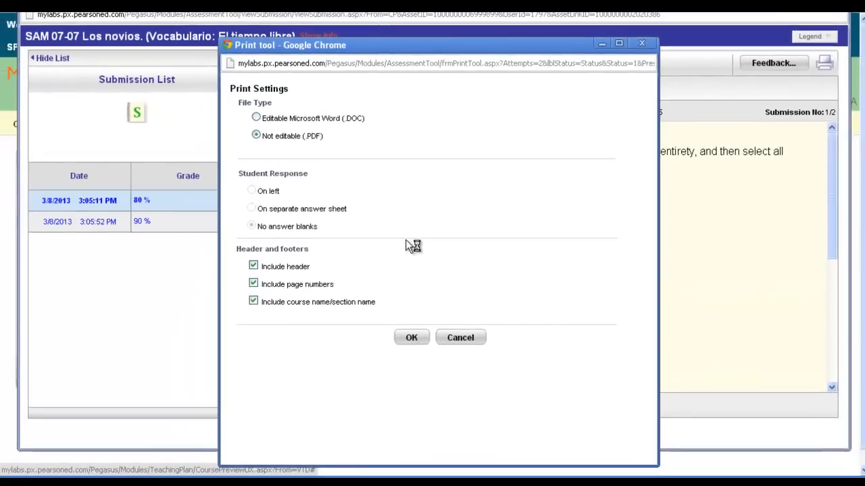
click(411, 338)
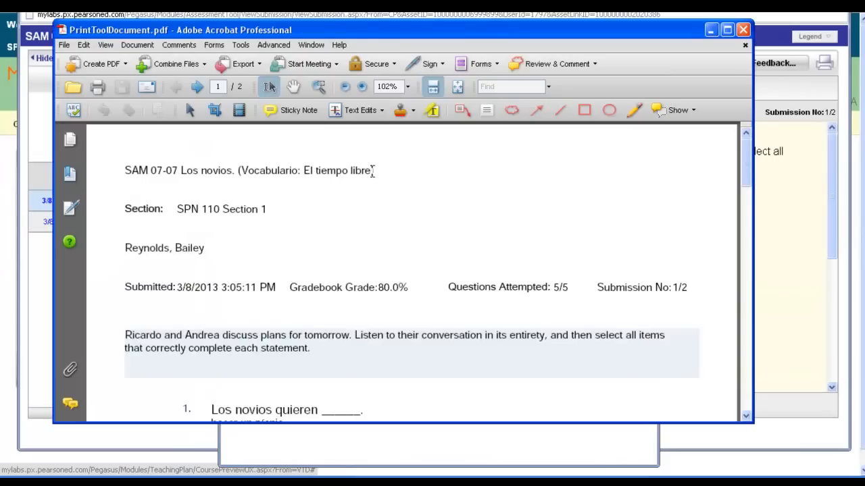
Reach the Print command for the submission PDF from Acrobat's File menu.
click(63, 45)
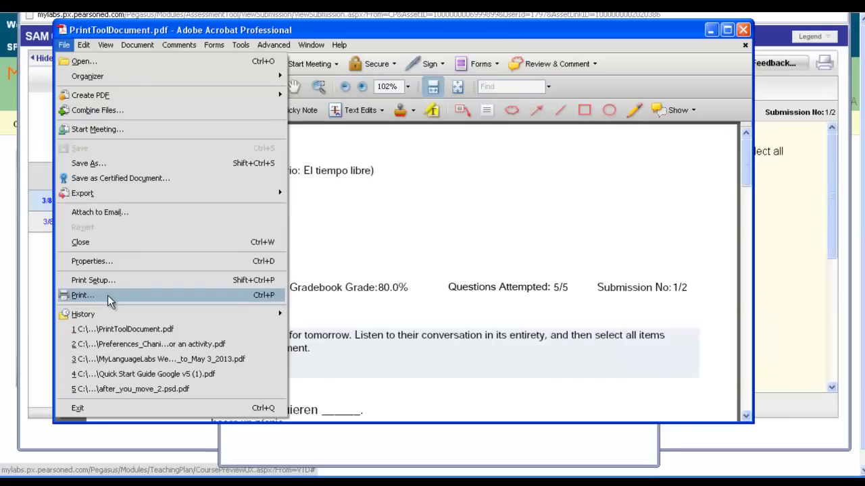
mouse_move(624, 121)
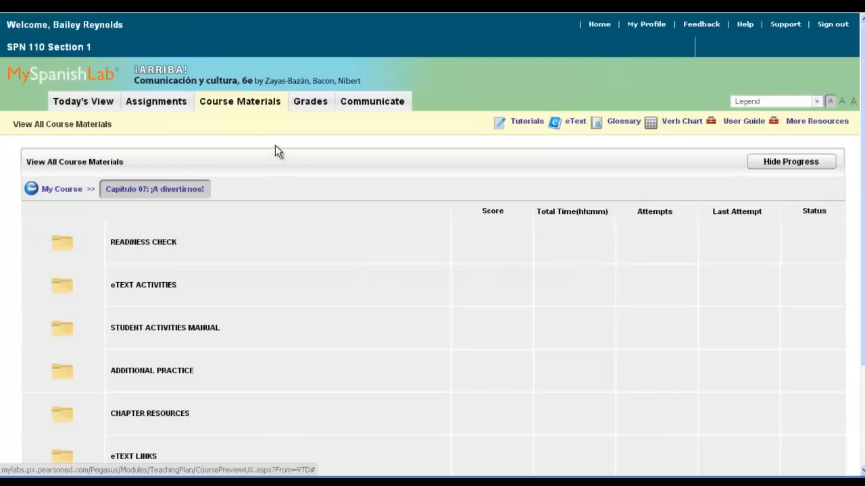
mouse_move(251, 139)
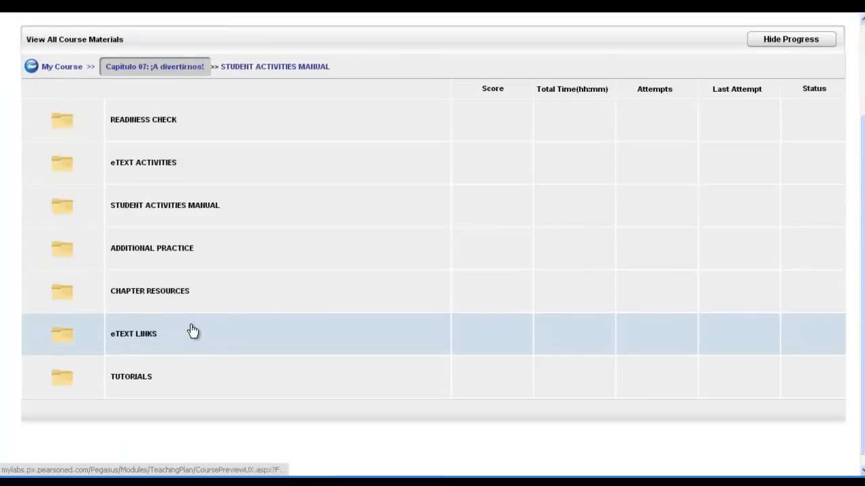
From the Student Activities Manual in Course Materials, reopen SAM 07-07's 3:05:11 PM submission.
click(165, 206)
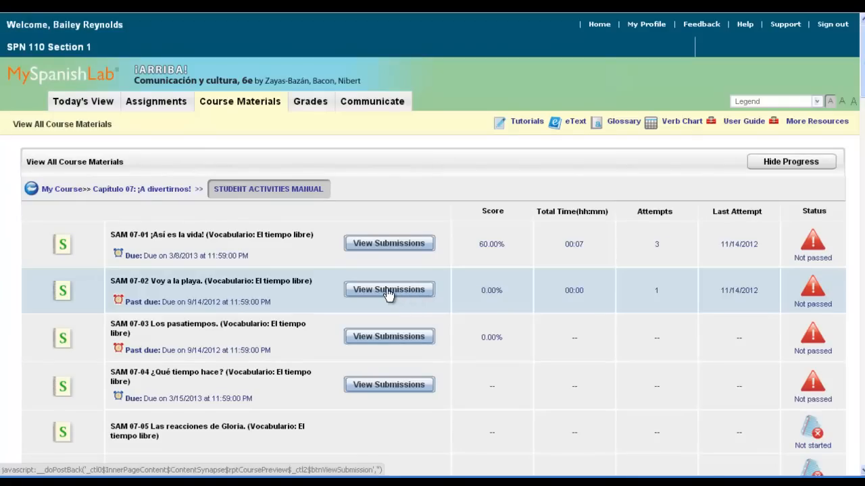
mouse_move(776, 93)
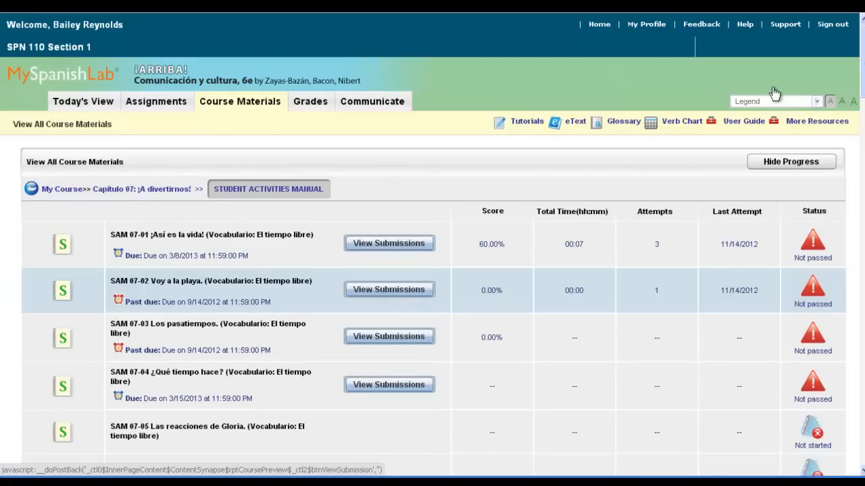
scroll(down, 3)
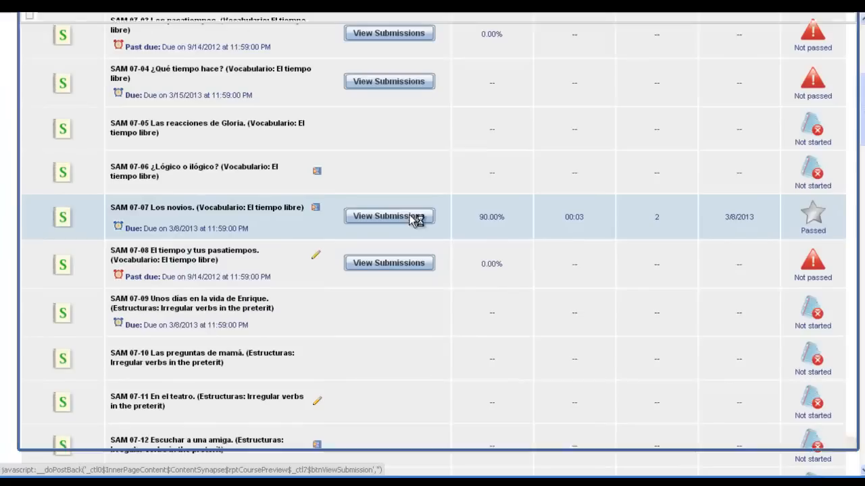
click(389, 216)
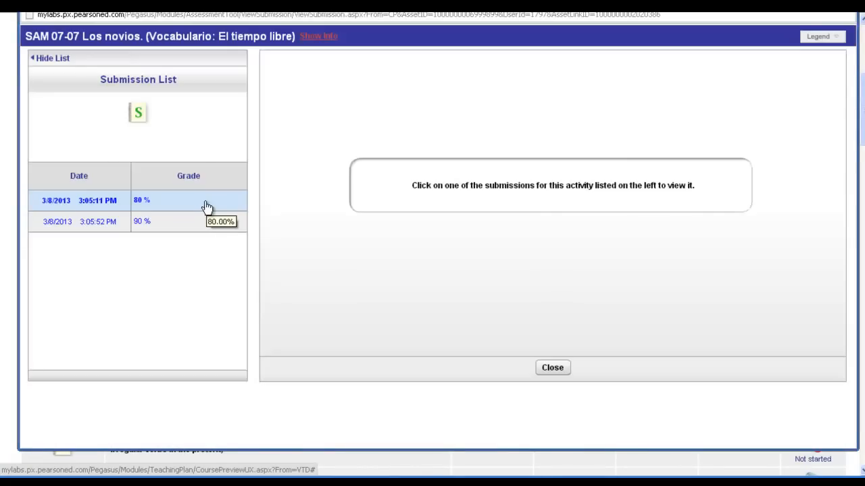
click(78, 200)
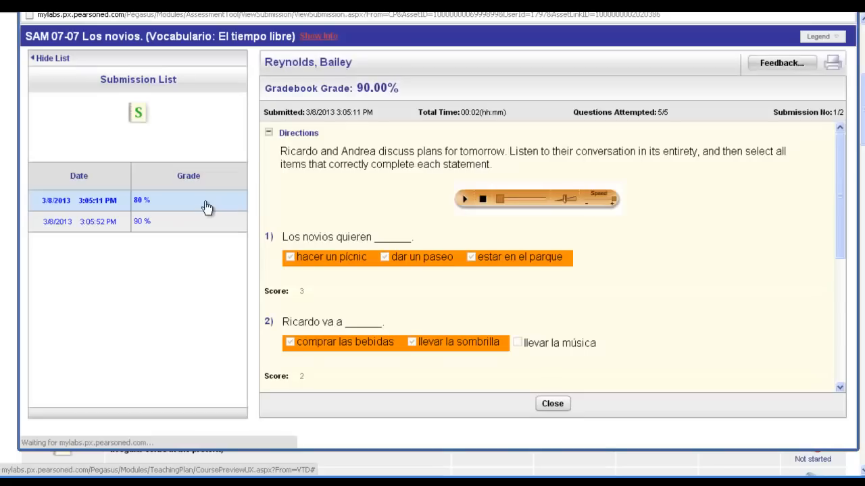
mouse_move(832, 62)
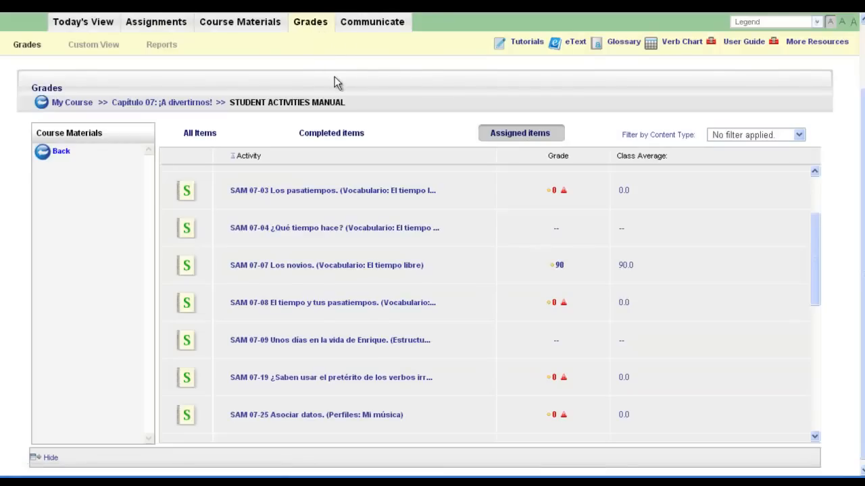
mouse_move(287, 103)
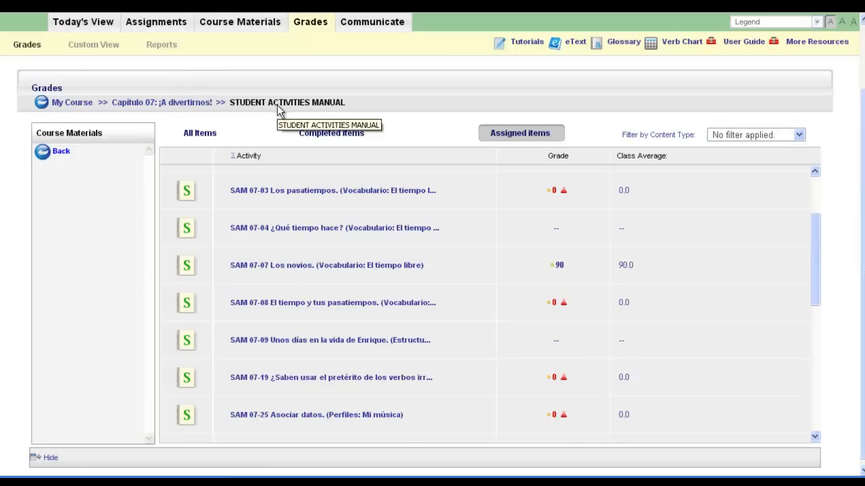
mouse_move(345, 282)
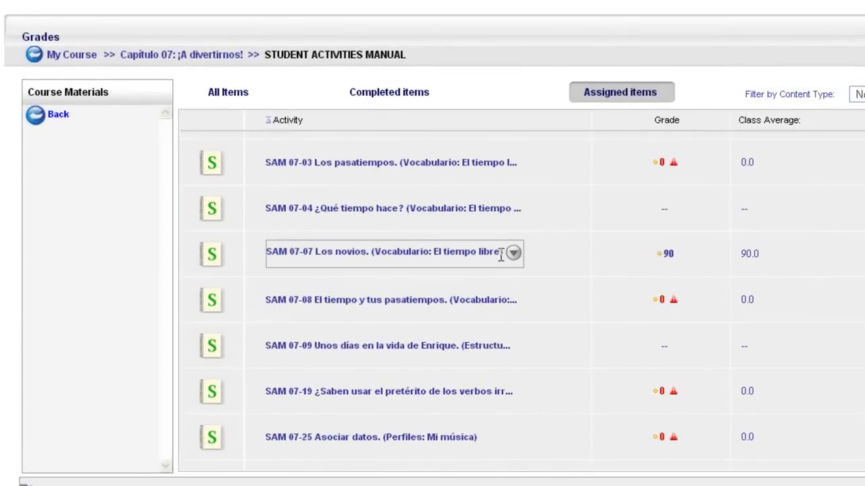
From the Grades list, view SAM 07-07's submissions and display the 3:05:11 PM attempt's answers.
click(513, 254)
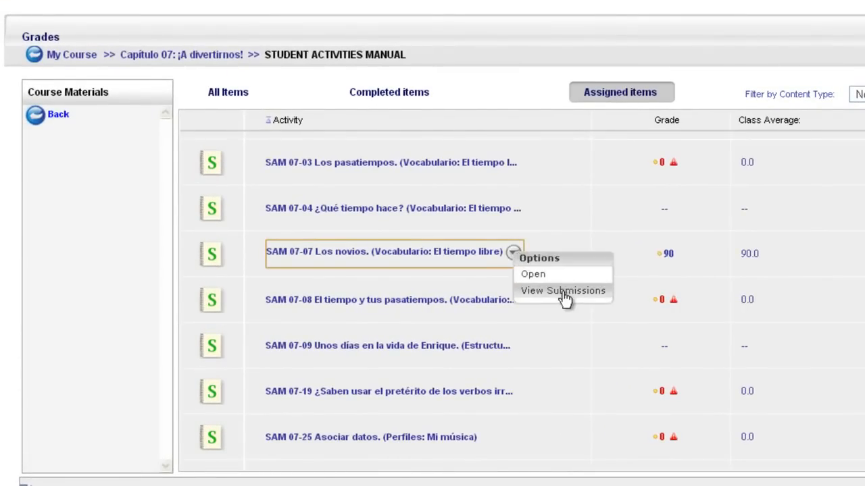
click(562, 291)
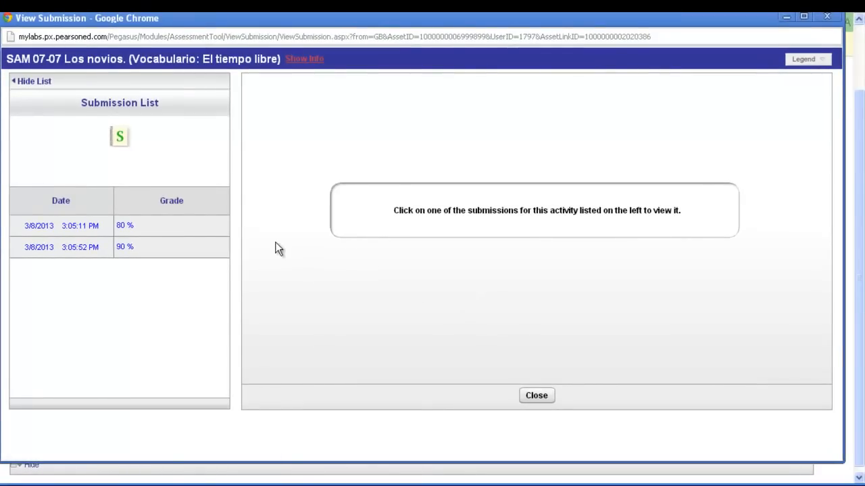
click(61, 224)
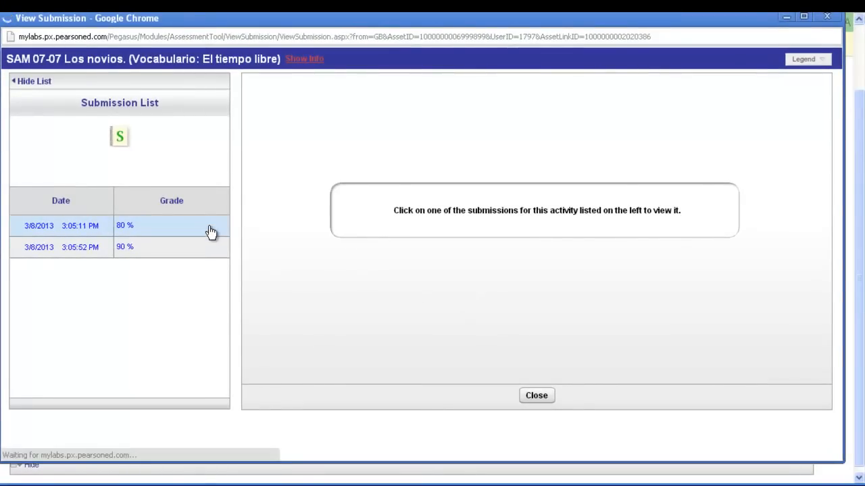
click(61, 224)
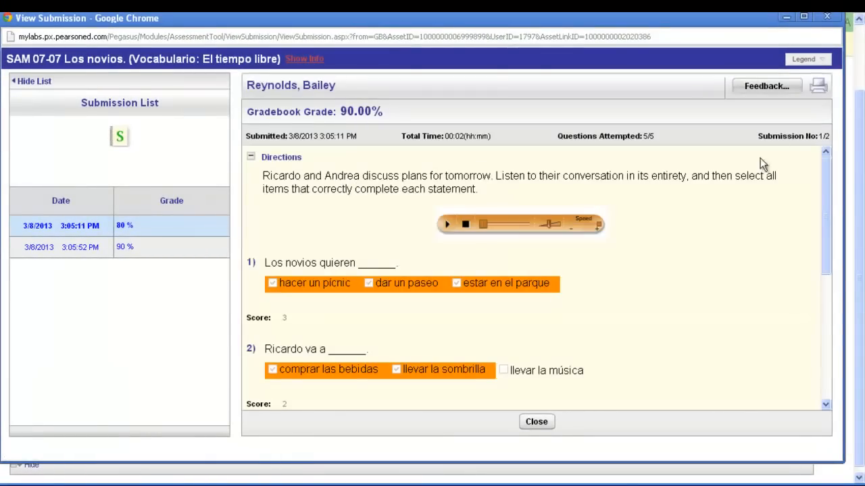